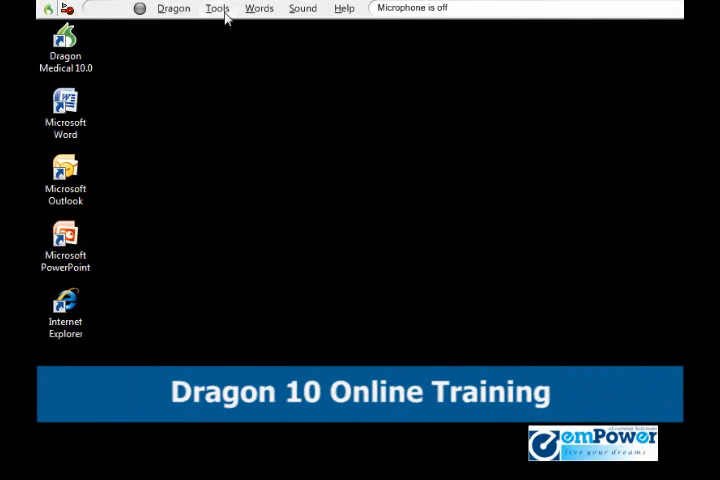
Open the DragonBar Tools menu listing Accuracy Center, Command Browser and DragonPad.
click(216, 8)
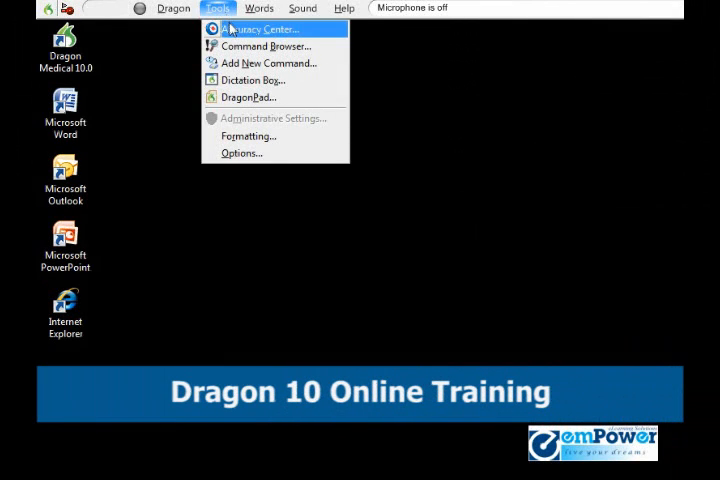
Launch the Accuracy Center from the Tools menu.
click(261, 29)
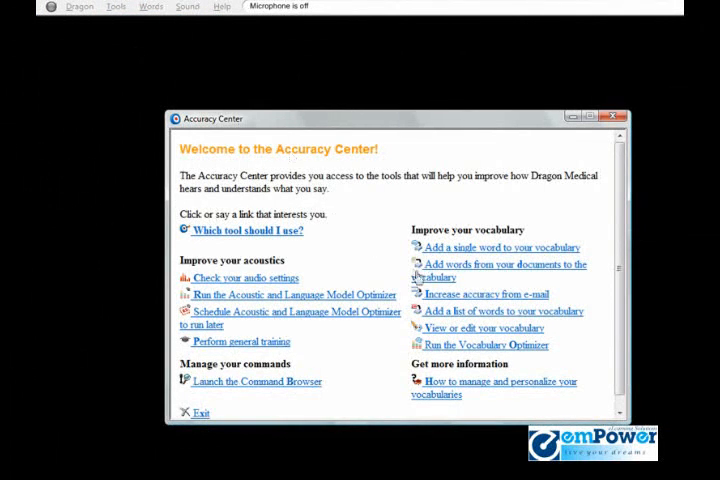
mouse_move(473, 307)
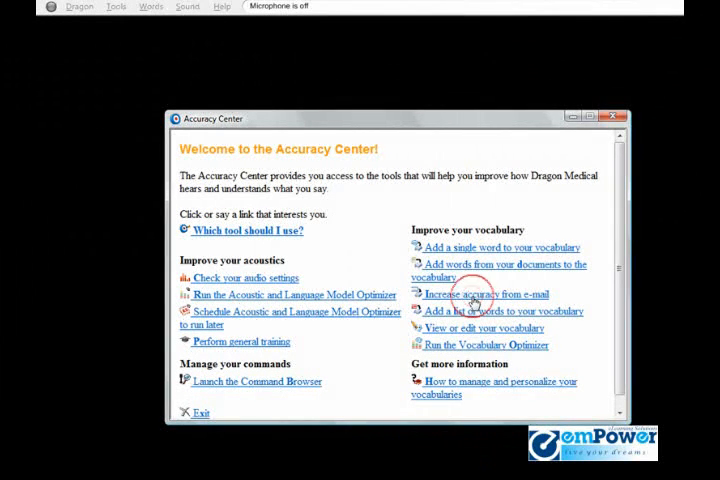
Start the Increase Accuracy from E-mail wizard with Microsoft Outlook checked and begin scanning.
click(487, 294)
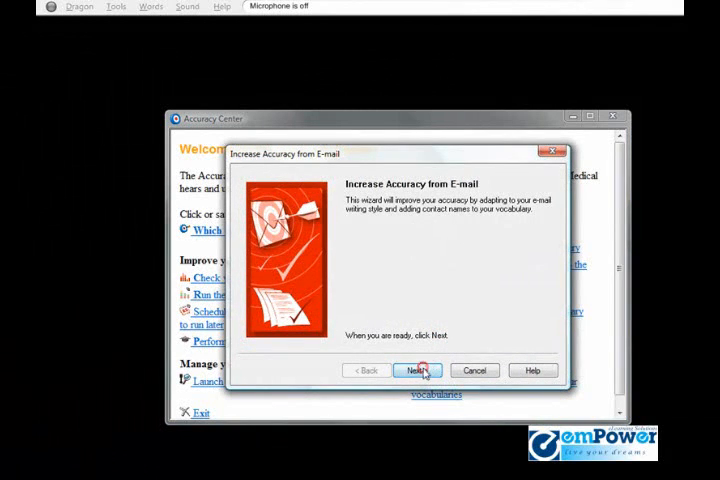
click(415, 370)
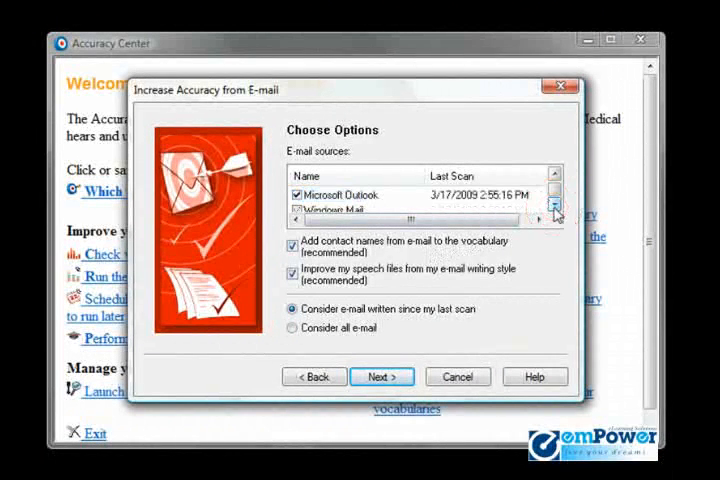
click(555, 209)
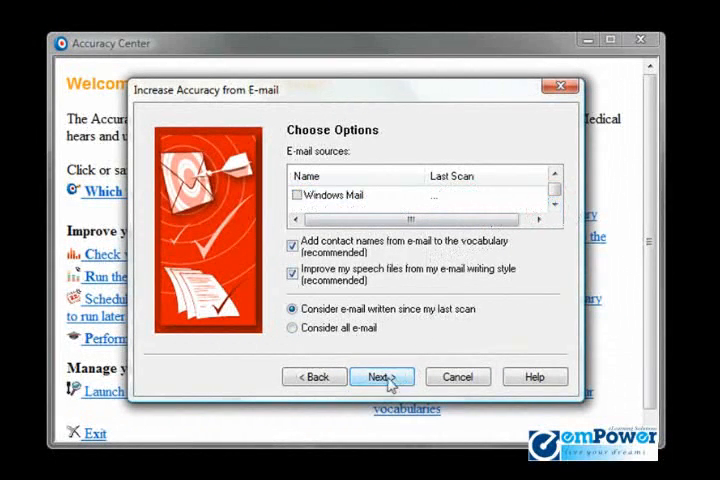
click(381, 377)
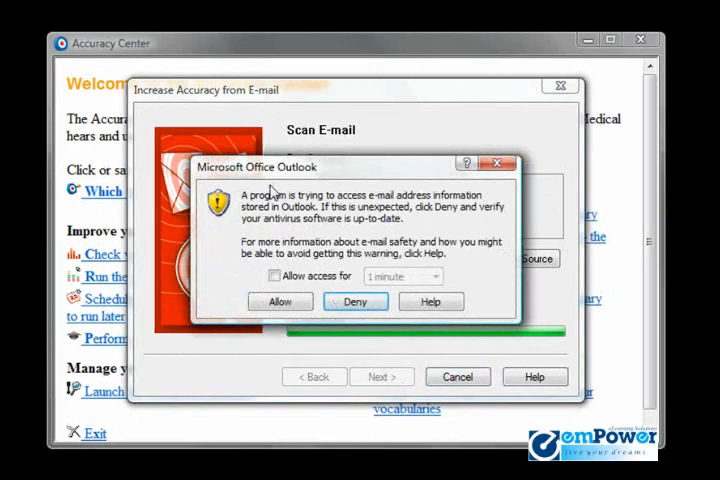
Allow Dragon access to Outlook e-mail information for 5 minutes so the Sent Items scan proceeds.
click(275, 275)
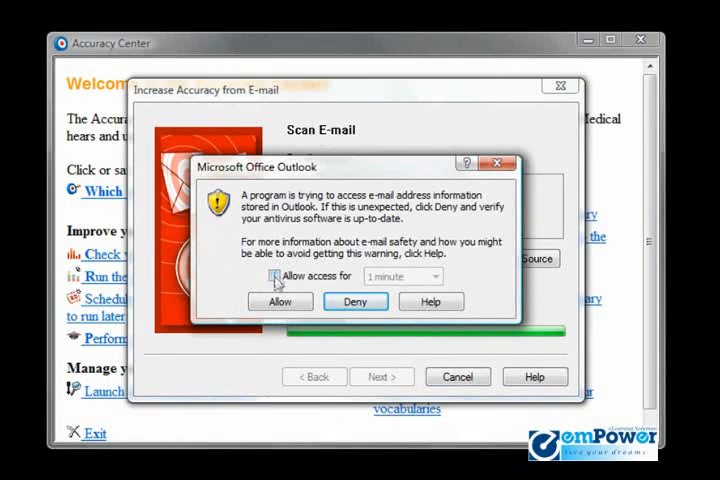
click(274, 276)
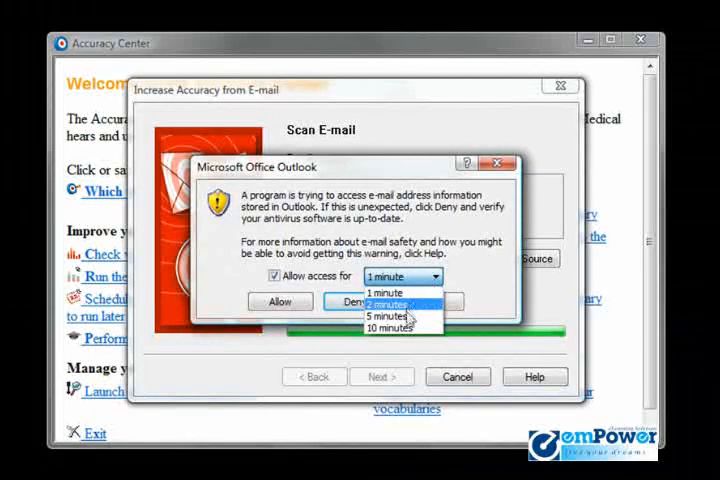
click(387, 315)
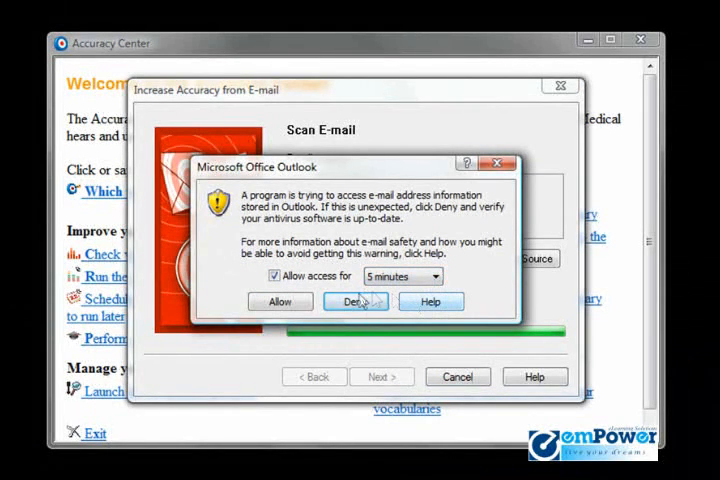
click(280, 301)
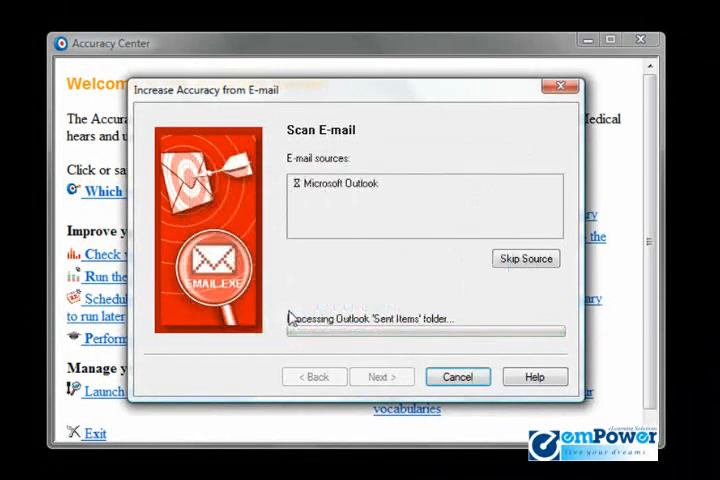